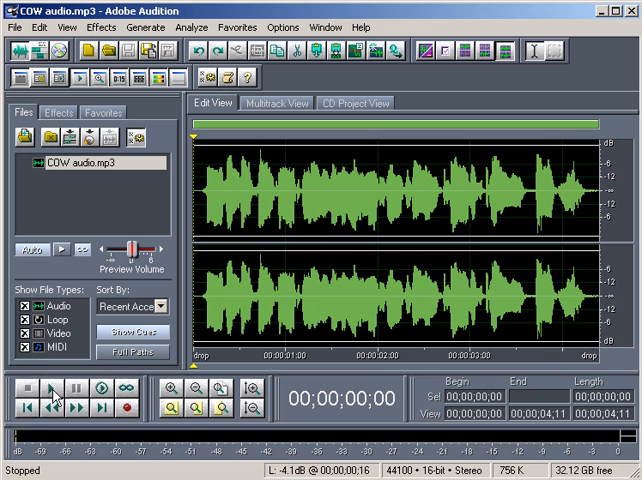
Play the whole COW audio.mp3 clip from the Transport controls.
left_click(45, 396)
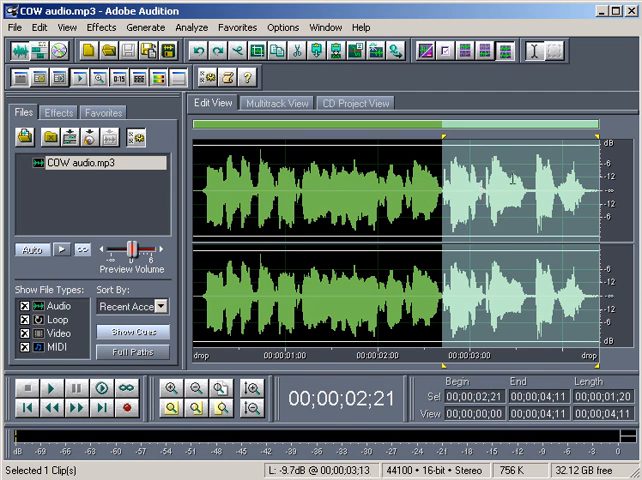
mouse_move(98, 389)
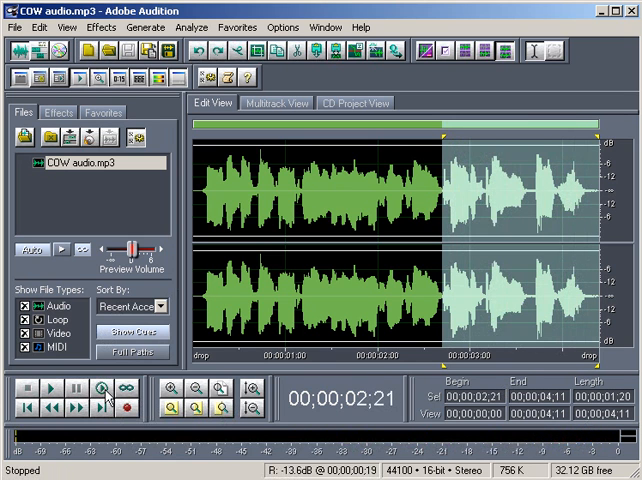
mouse_move(103, 389)
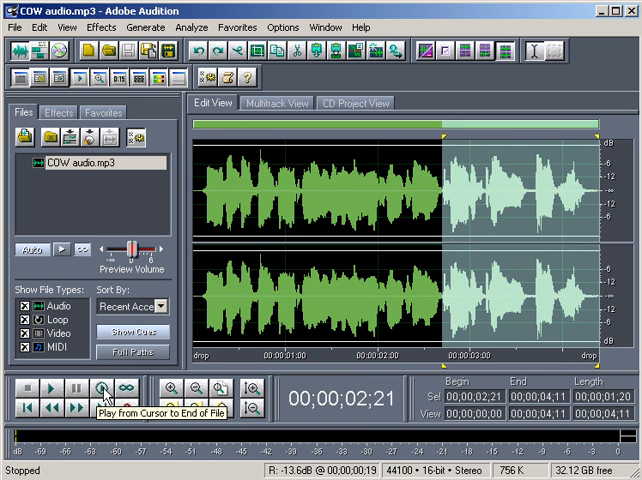
left_click(99, 389)
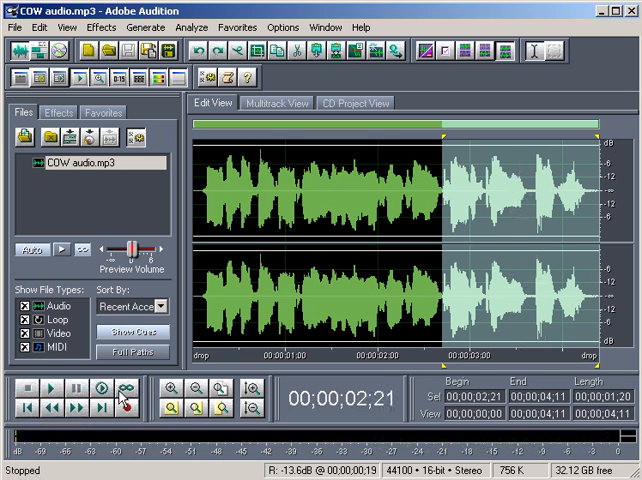
left_click(128, 388)
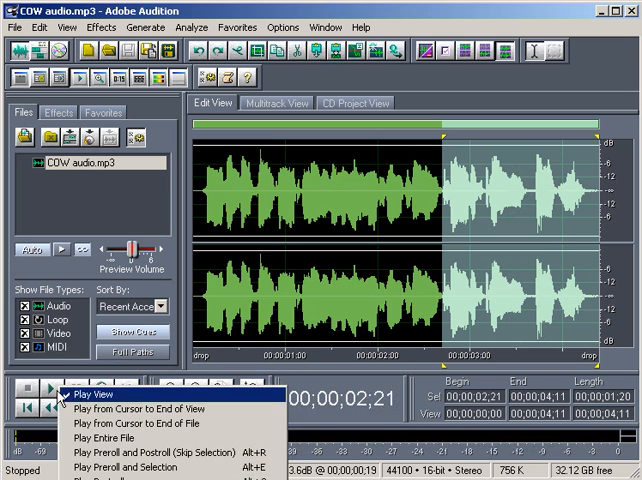
mouse_move(150, 409)
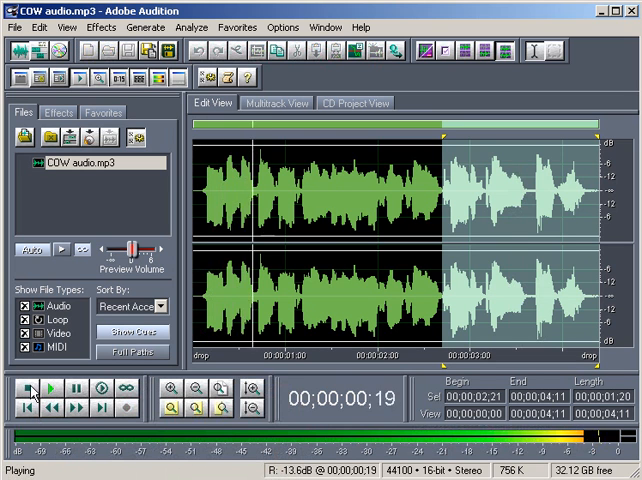
left_click(13, 391)
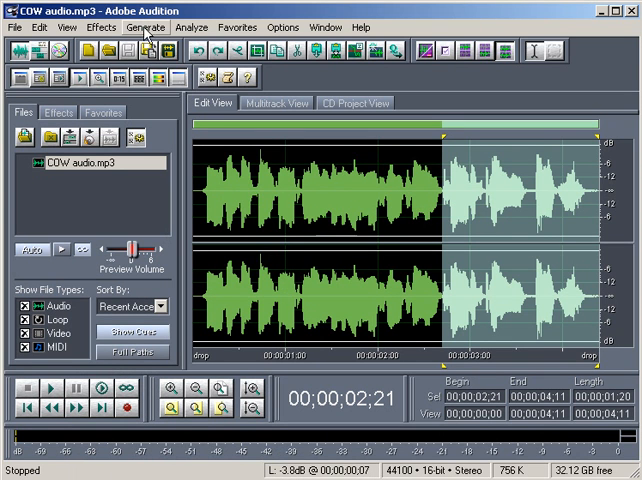
Preview Studio Reverb presets Drum Plate (large) and Room Ambience 2, settling on Vocal Reverb (large).
left_click(101, 27)
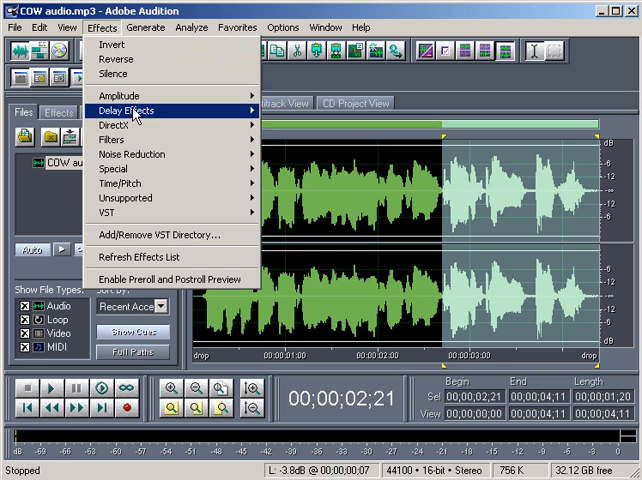
mouse_move(148, 110)
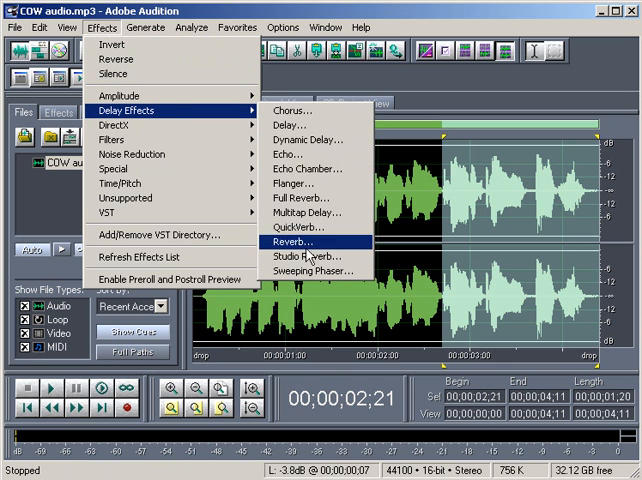
left_click(306, 258)
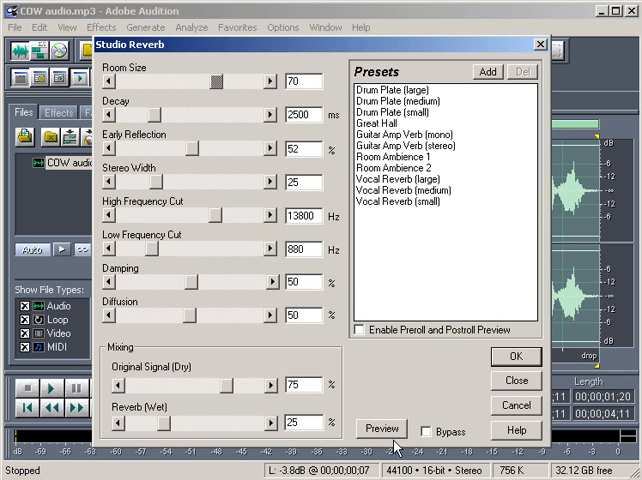
left_click(381, 428)
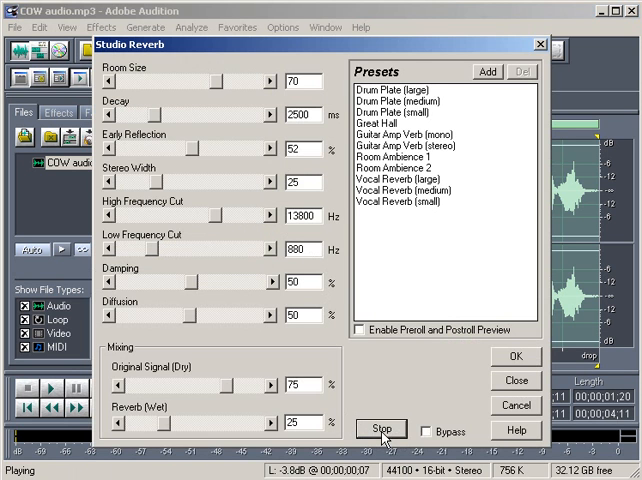
left_click(396, 89)
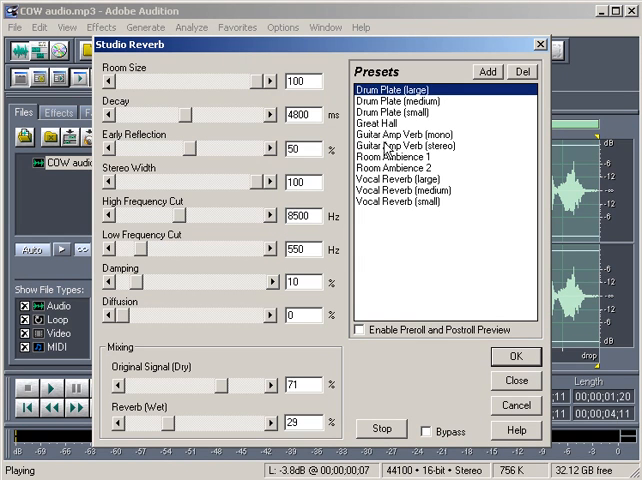
left_click(410, 135)
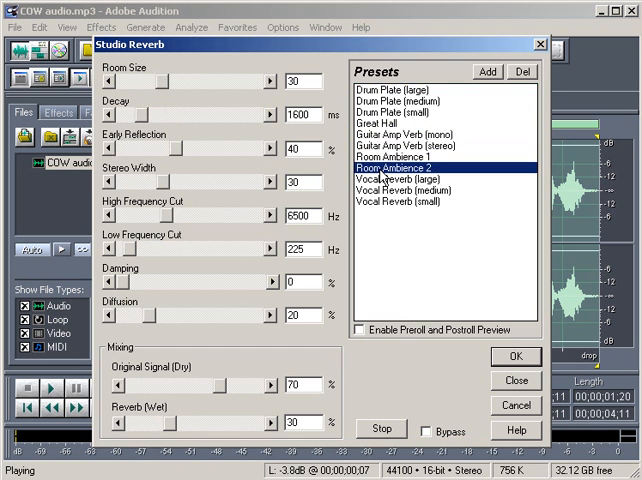
mouse_move(388, 198)
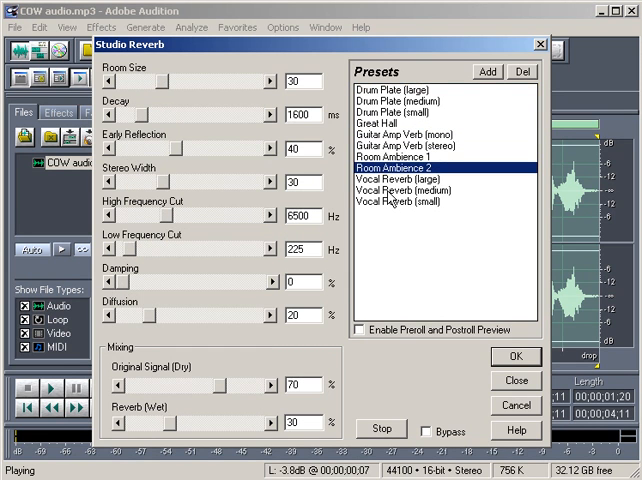
left_click(398, 174)
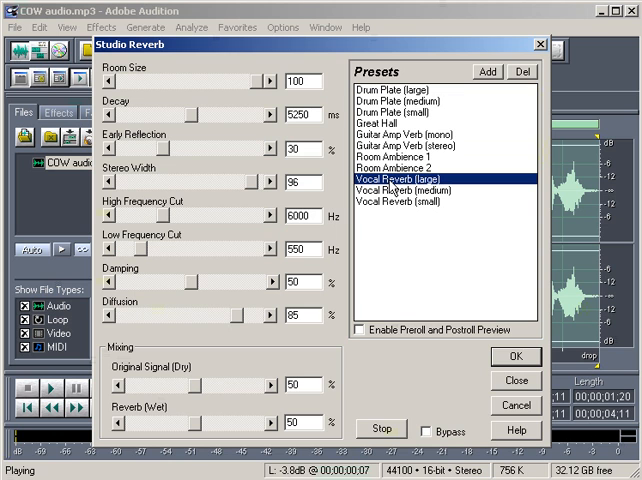
mouse_move(485, 188)
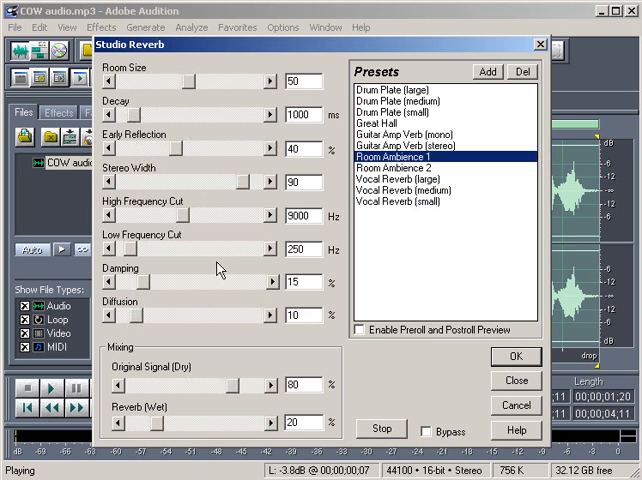
mouse_move(388, 205)
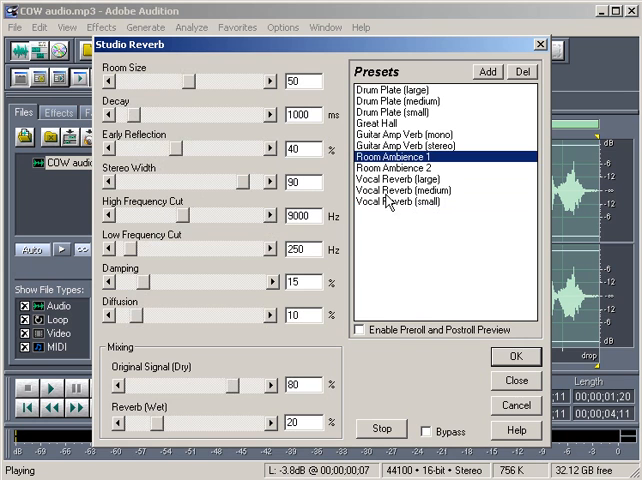
mouse_move(393, 199)
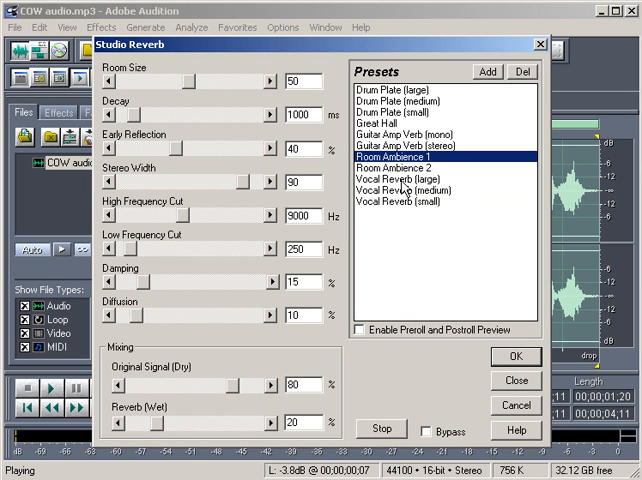
left_click(420, 179)
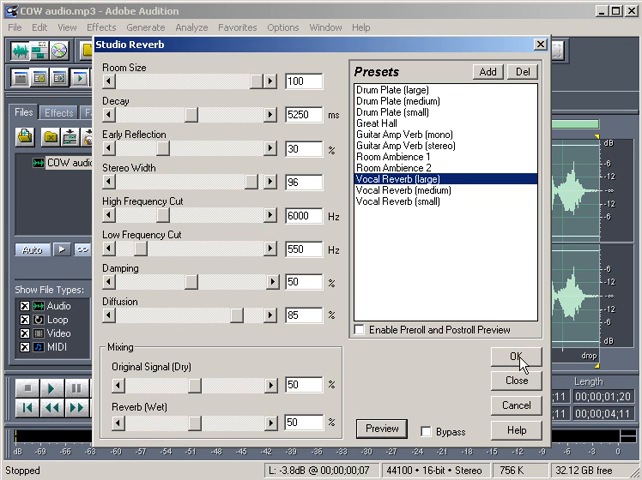
Apply the Vocal Reverb (large) reverb, stop playback, then undo the change.
left_click(518, 359)
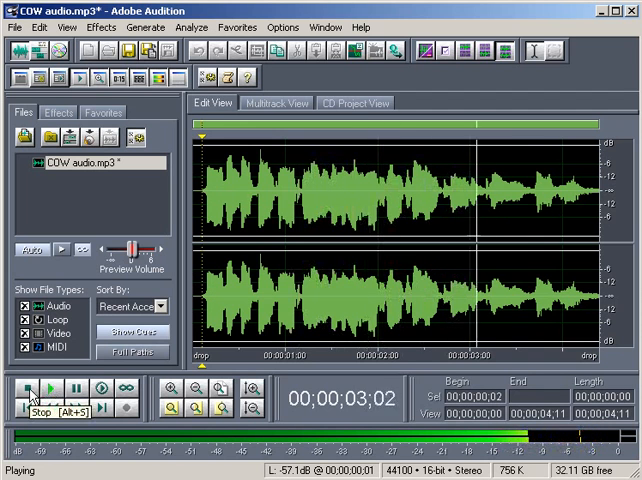
left_click(33, 391)
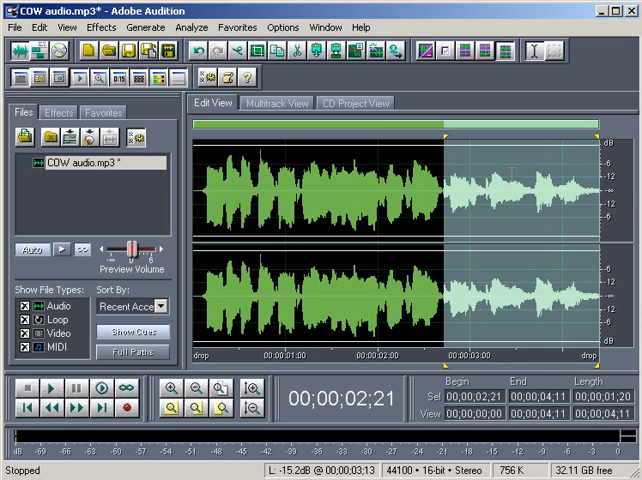
left_click(38, 27)
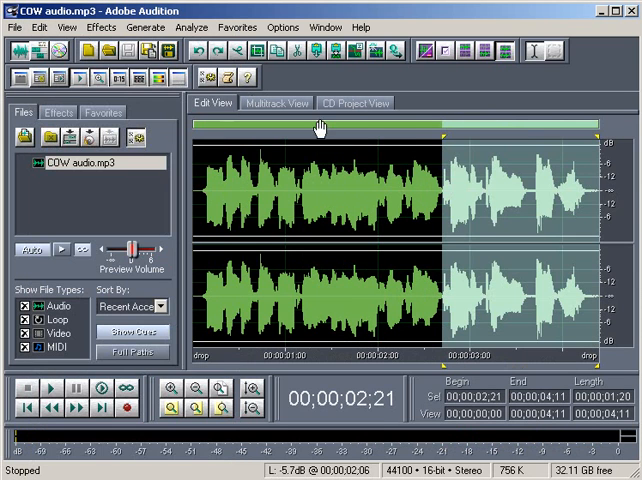
Preview Sweeping Phaser presets GoodVocals, Sweep Lows, Sweep Highs and Wishy-washy, then stop.
left_click(95, 27)
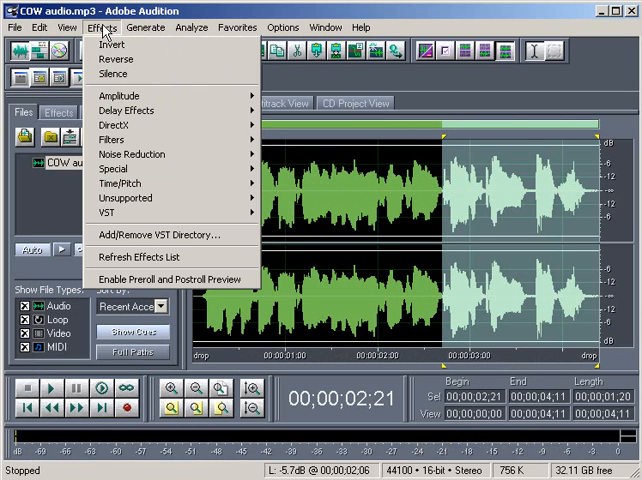
mouse_move(126, 110)
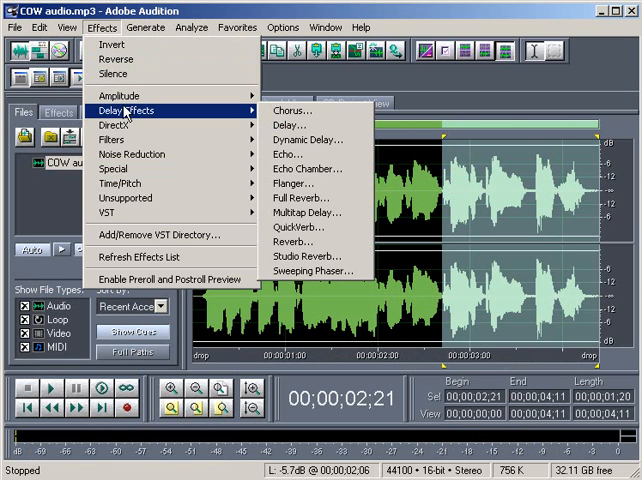
mouse_move(314, 271)
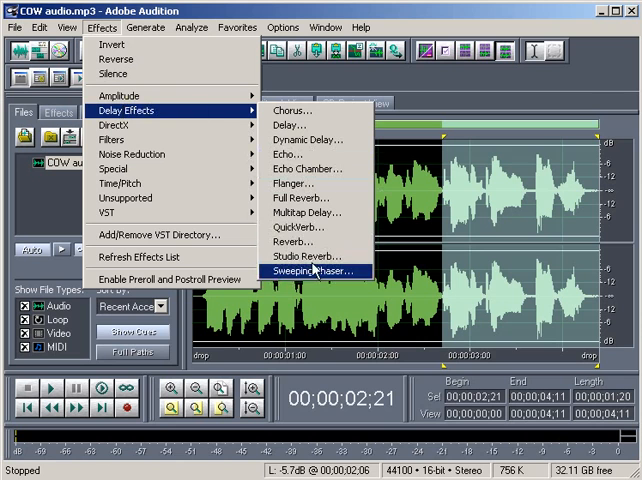
left_click(313, 271)
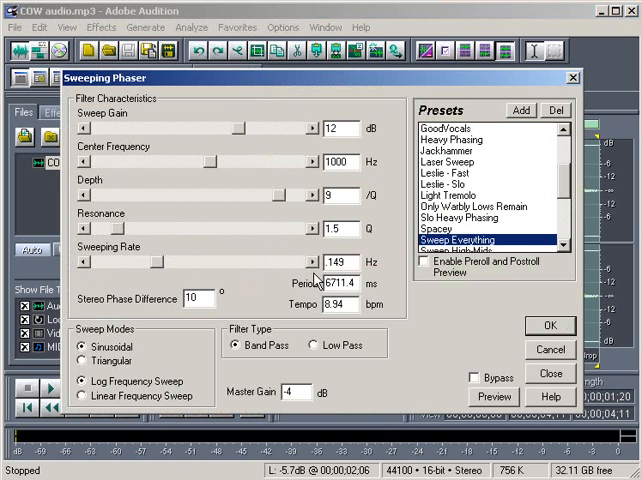
left_click(494, 396)
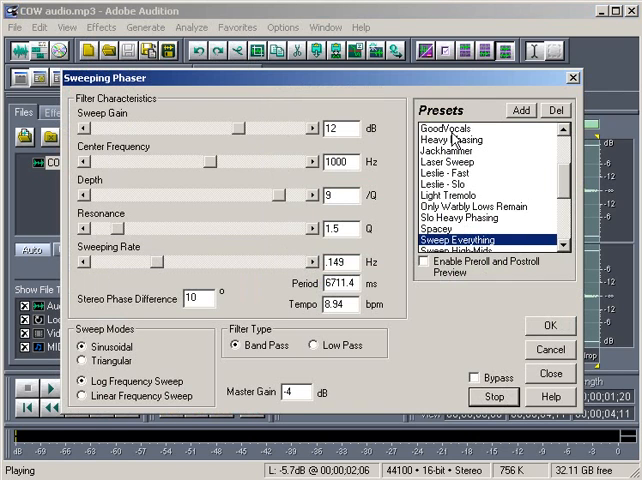
left_click(449, 123)
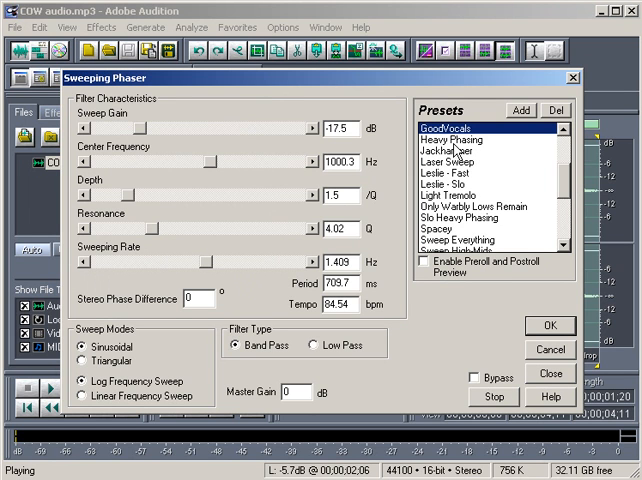
left_click(460, 140)
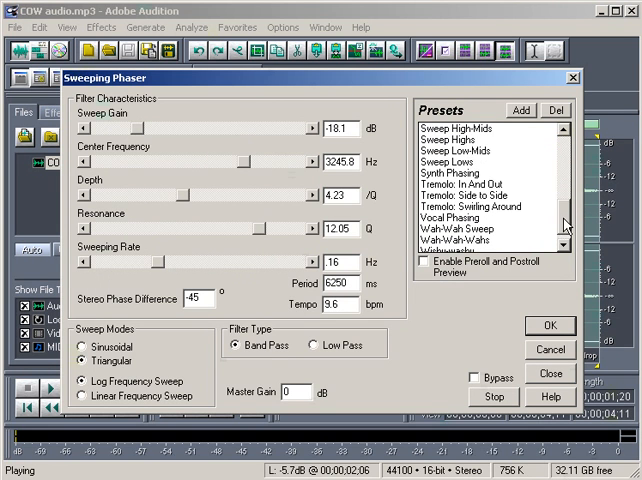
left_click(451, 161)
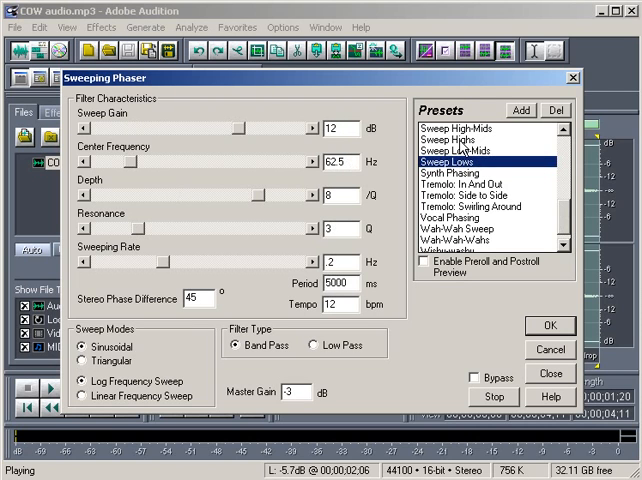
left_click(449, 139)
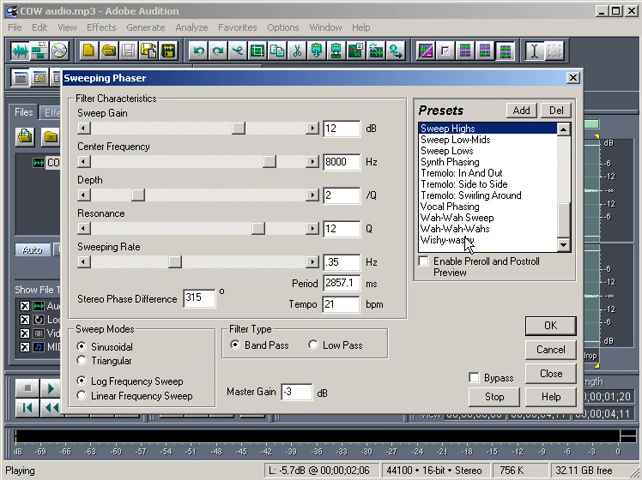
left_click(454, 241)
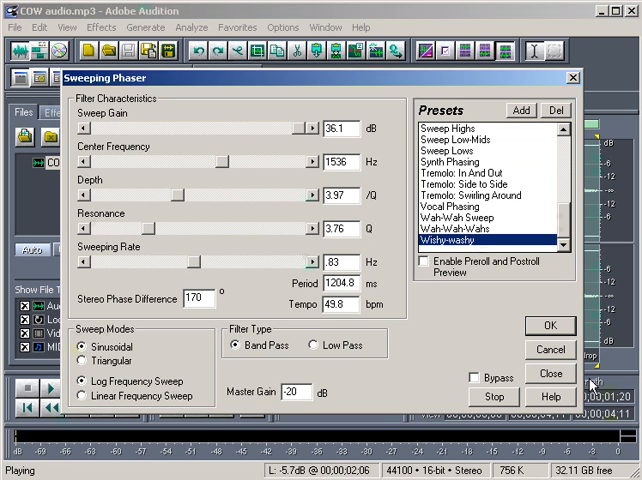
left_click(494, 397)
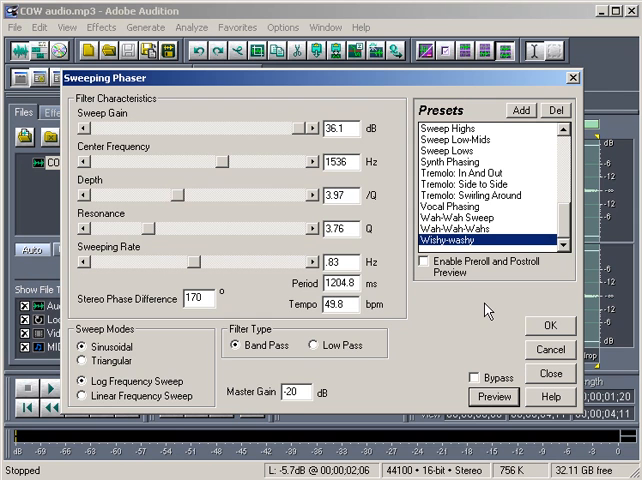
mouse_move(566, 351)
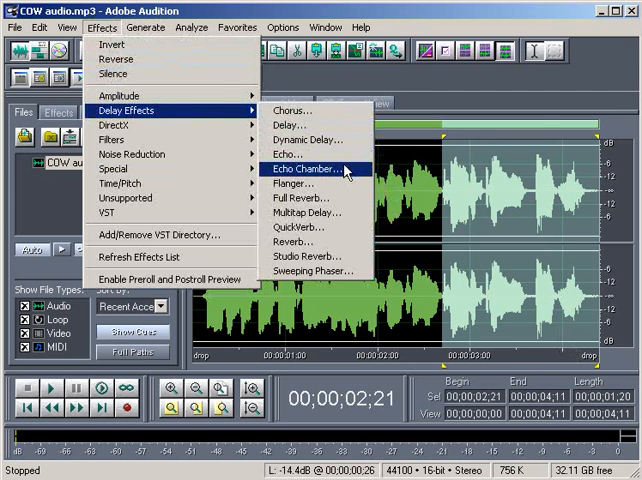
Preview Echo Chamber with Wooden Coffin, Hollow Out, Empty Parking Garage and Long Hallway presets.
left_click(312, 168)
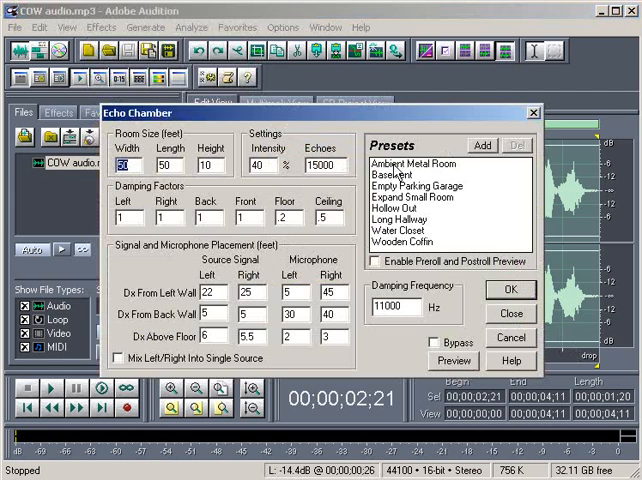
left_click(453, 361)
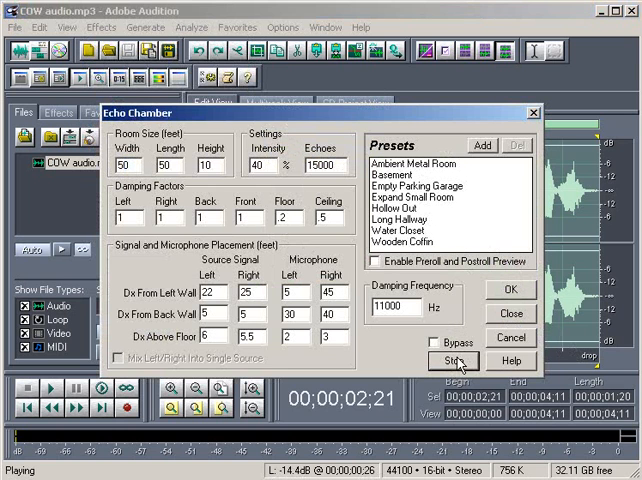
left_click(453, 361)
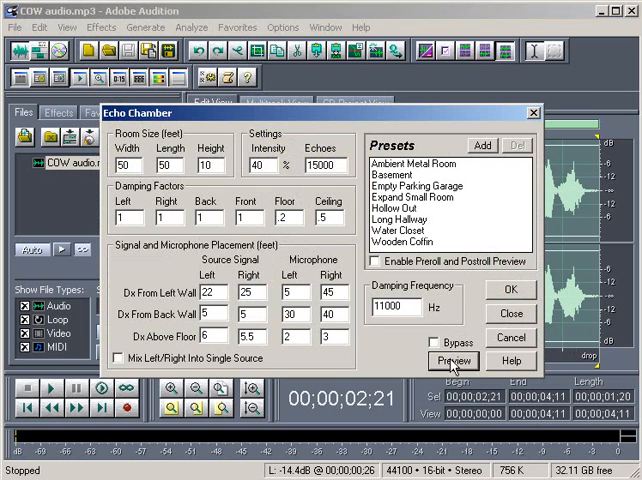
left_click(453, 361)
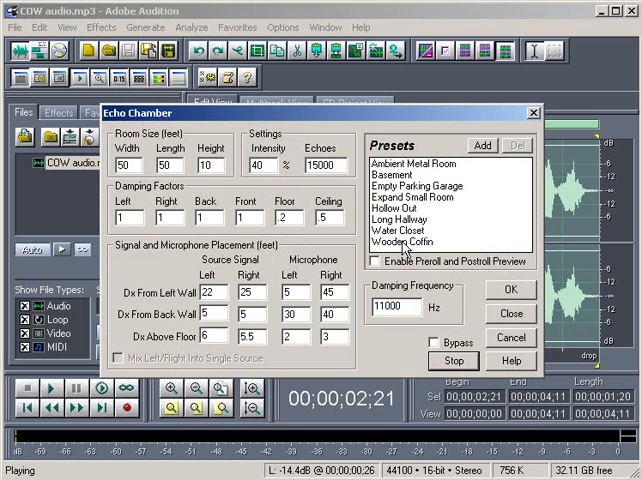
left_click(399, 242)
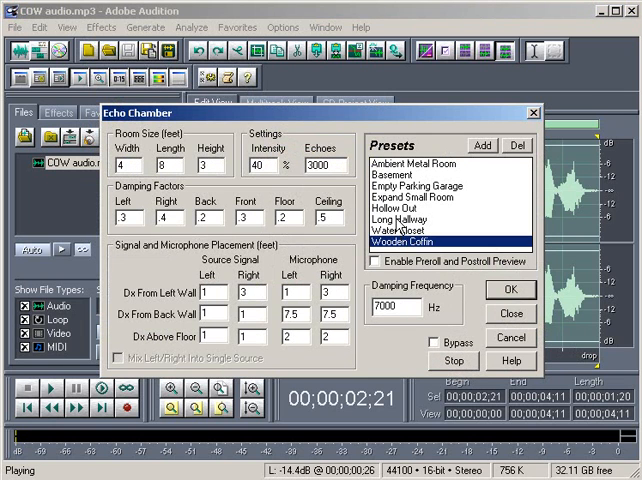
left_click(396, 212)
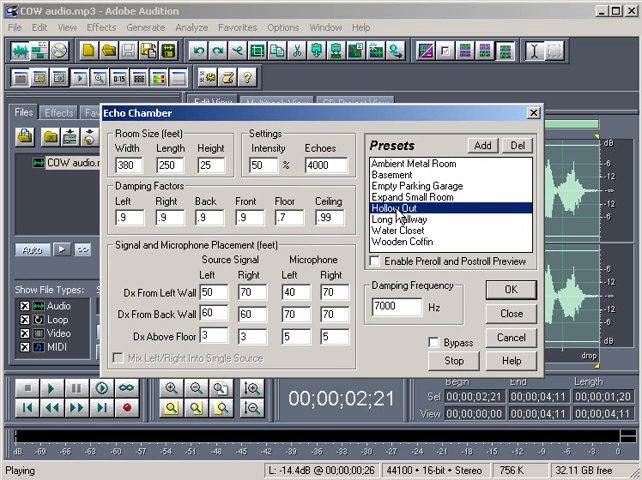
left_click(410, 186)
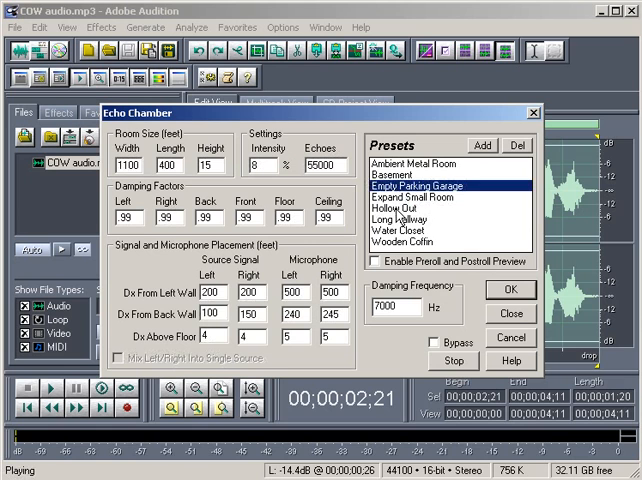
left_click(408, 220)
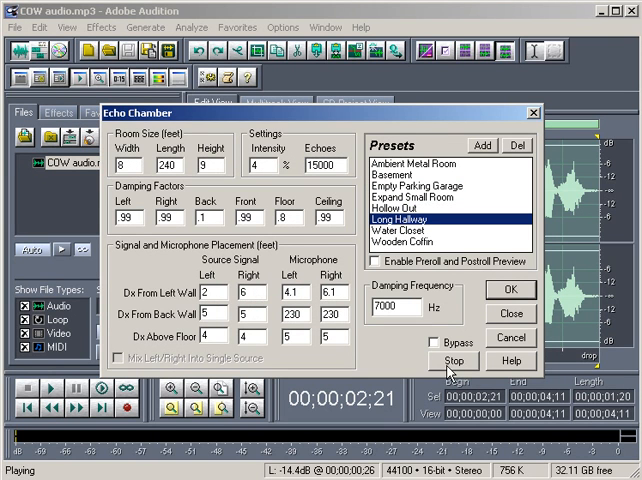
left_click(452, 360)
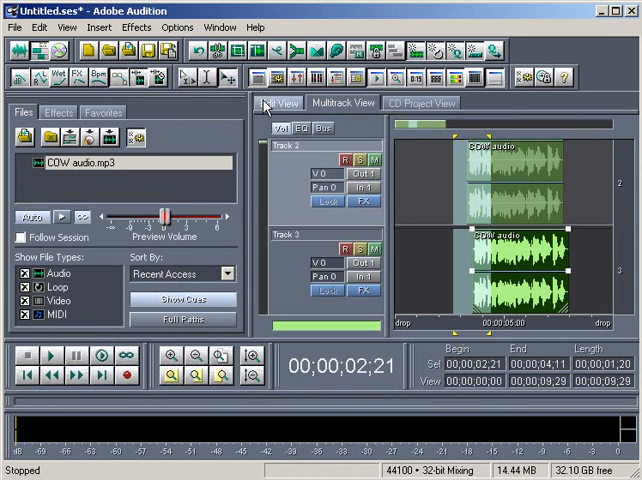
Switch from Multitrack View back to the Edit View waveform.
left_click(281, 103)
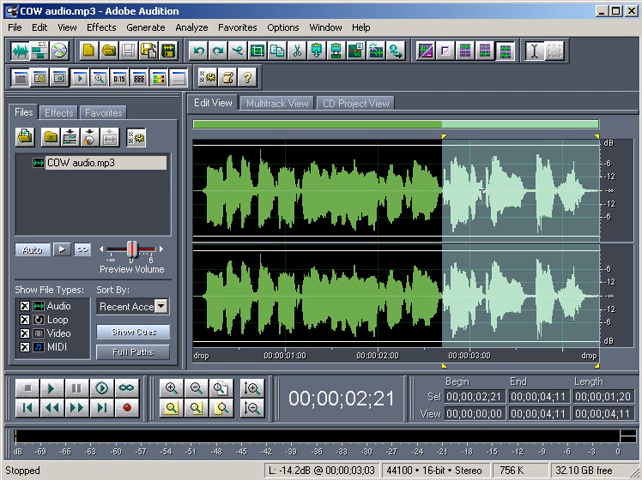
Choose Edit Favorites from the Favorites menu.
left_click(237, 27)
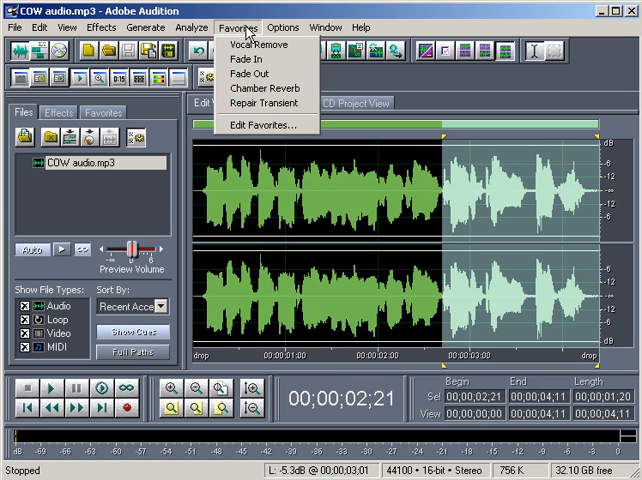
mouse_move(251, 60)
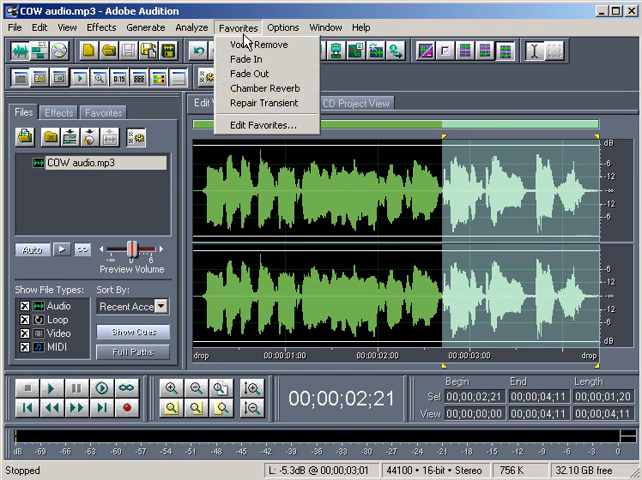
left_click(262, 124)
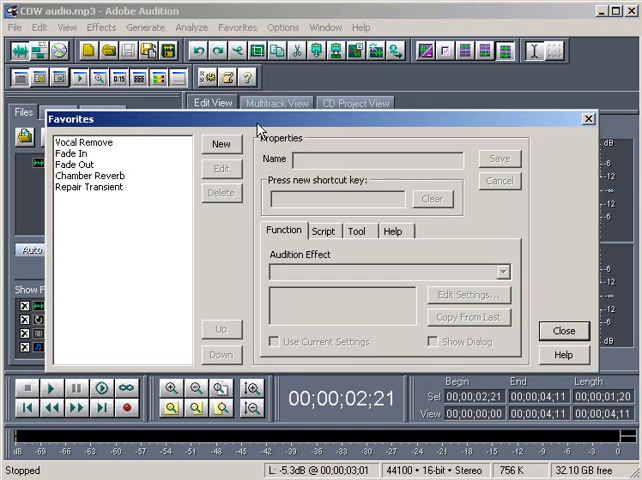
View Vocal Remove and Fade In, then browse a new favorite's effect list and Tool/Script tabs.
left_click(85, 142)
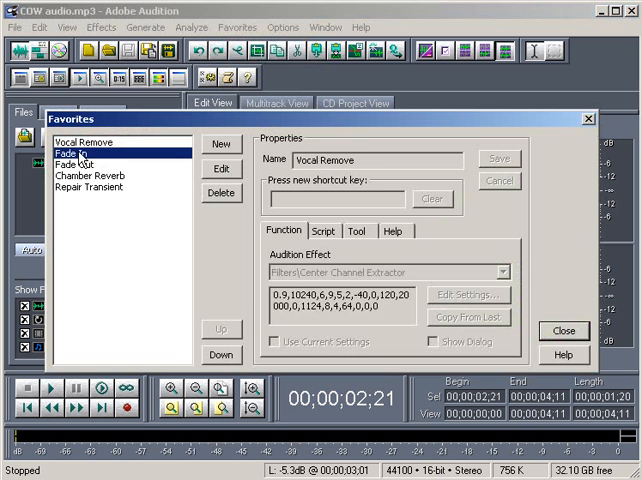
left_click(71, 152)
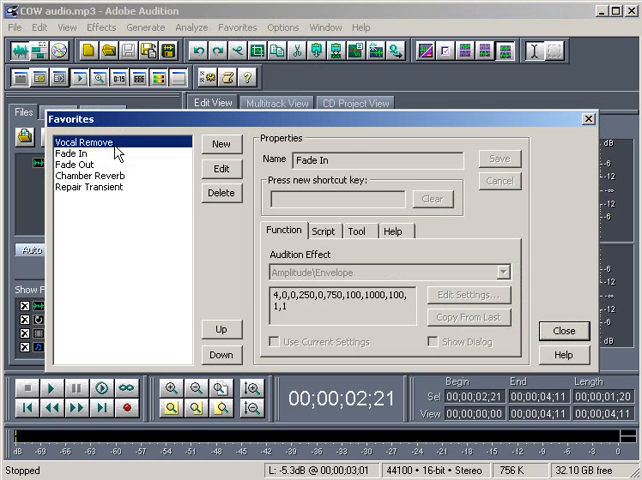
left_click(221, 144)
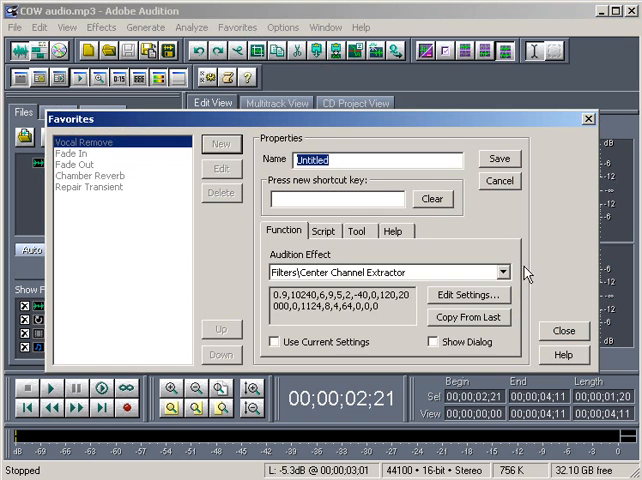
left_click(504, 272)
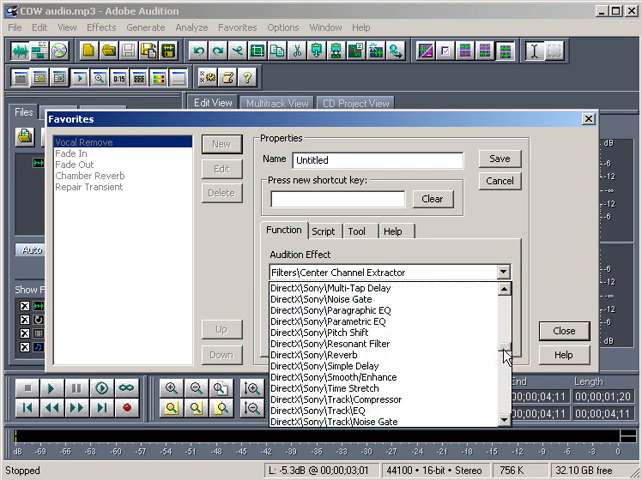
scroll("down", 3)
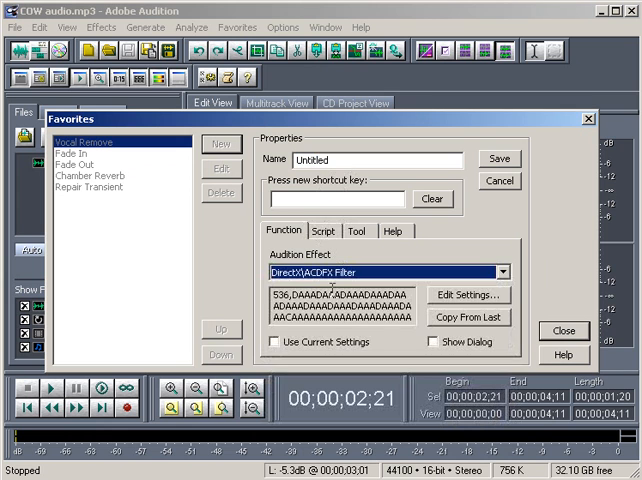
left_click(355, 231)
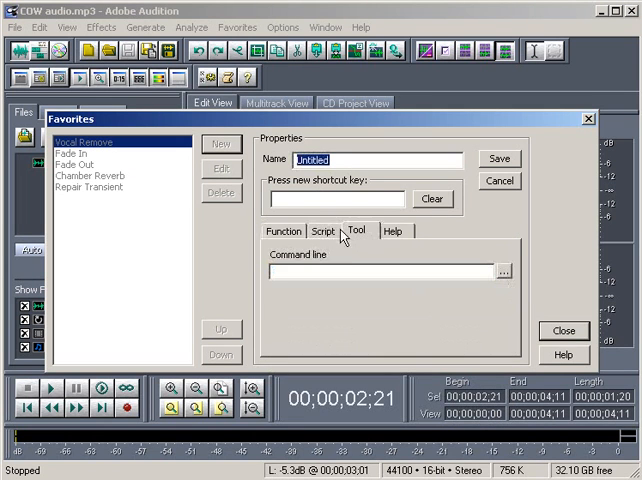
left_click(322, 231)
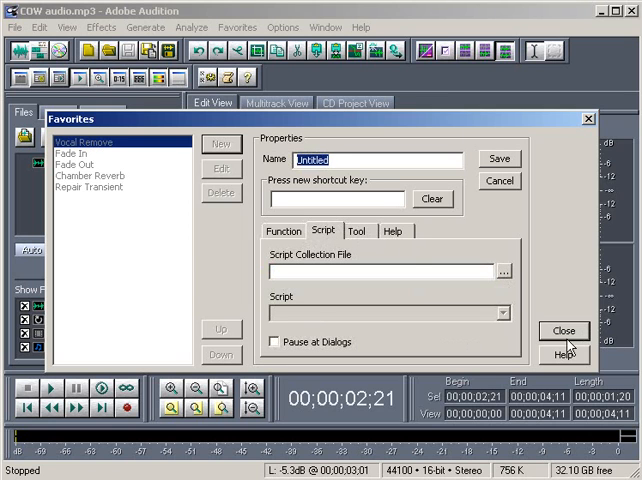
Close the favorites editor without saving the new favorite and reopen the Favorites menu.
left_click(562, 330)
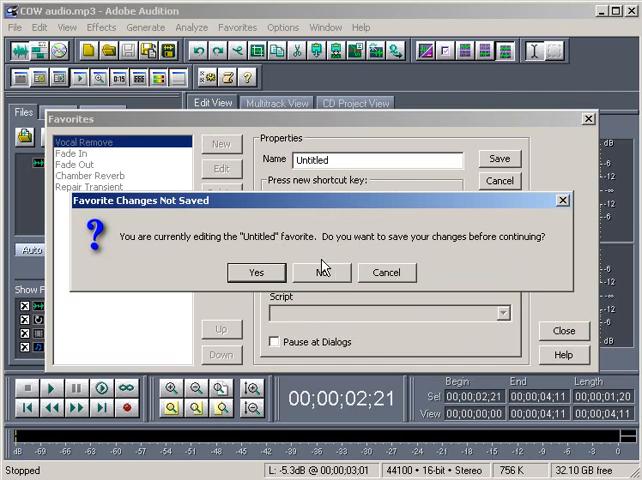
left_click(321, 272)
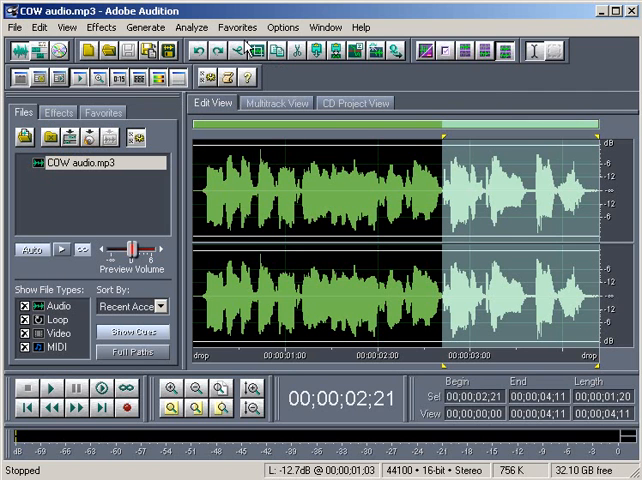
left_click(237, 27)
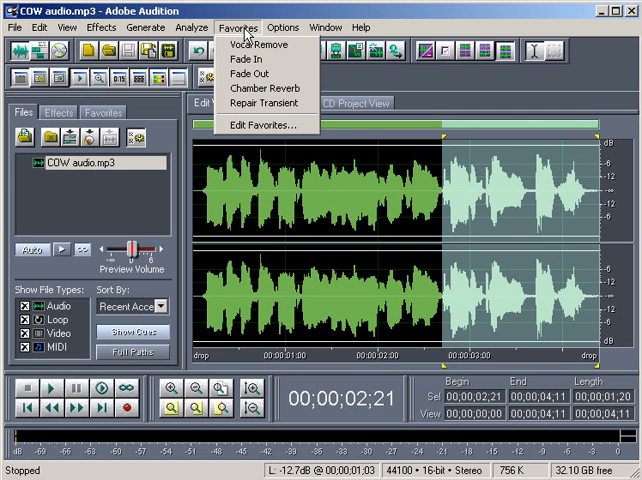